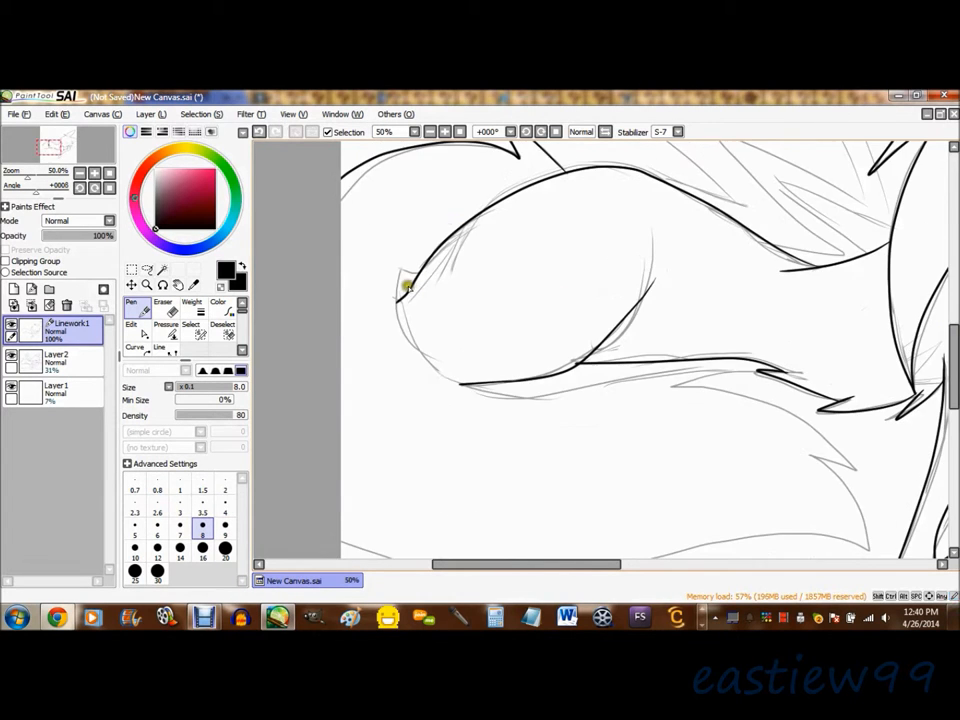
Step: Trace clean black lineart over the fox's closed eye, face, spiky back tufts and tail
{"action": "left_click", "coordinate": [148, 288]}
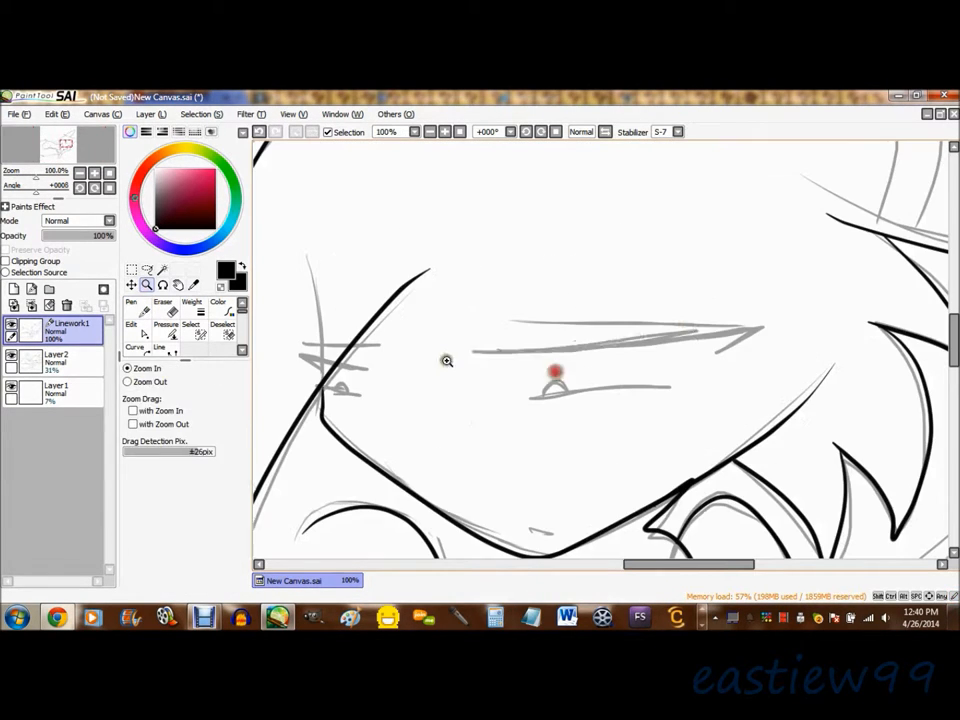
{"action": "left_click", "coordinate": [132, 302]}
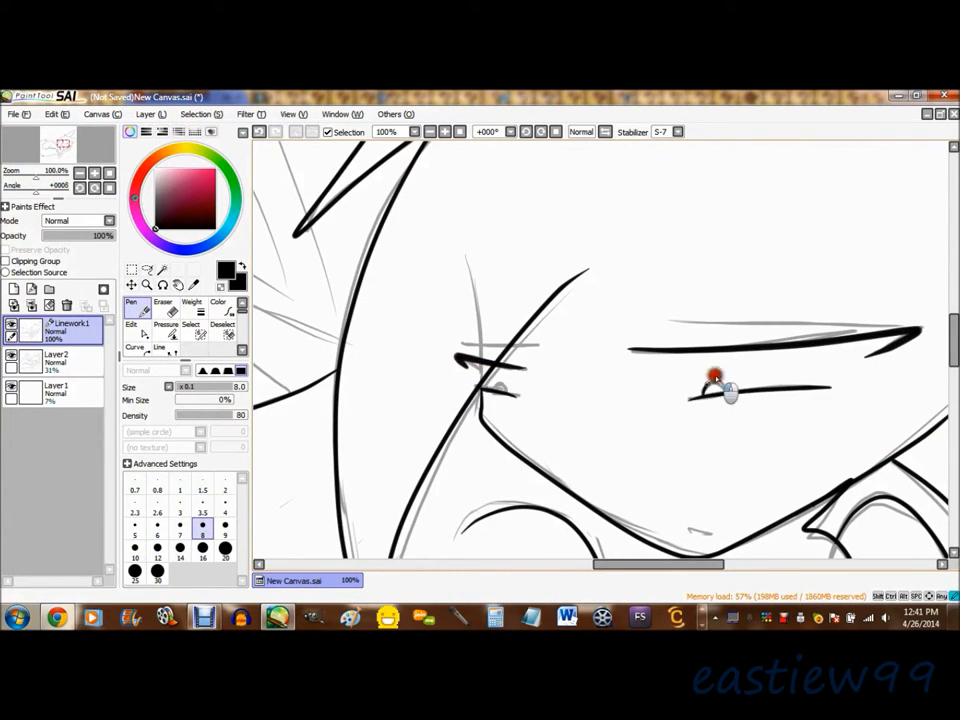
{"action": "left_click", "coordinate": [148, 288]}
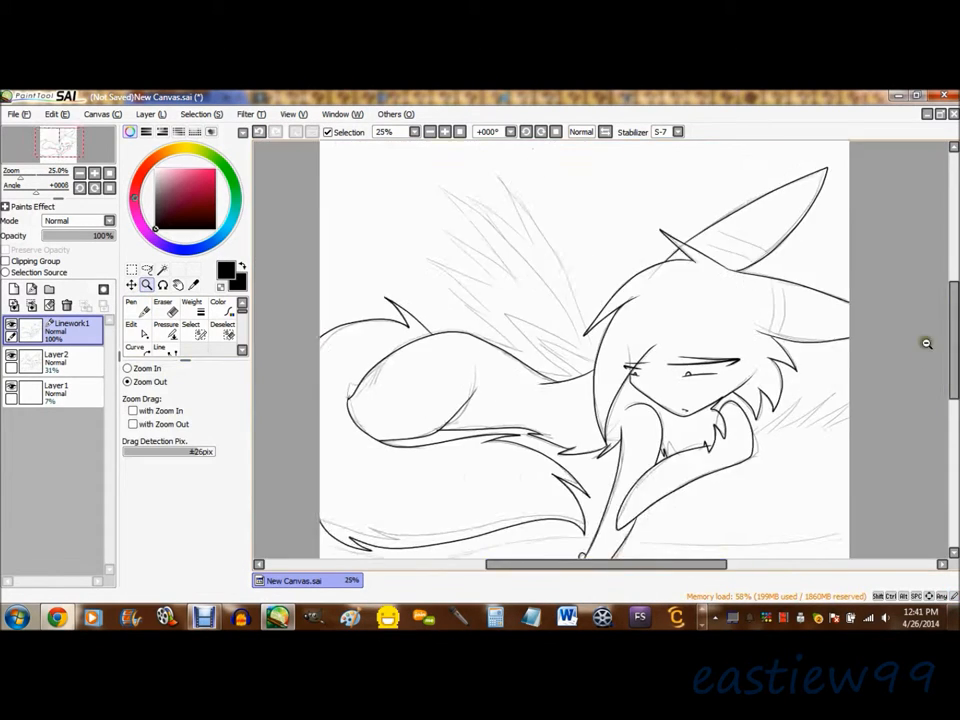
{"action": "left_click", "coordinate": [132, 302]}
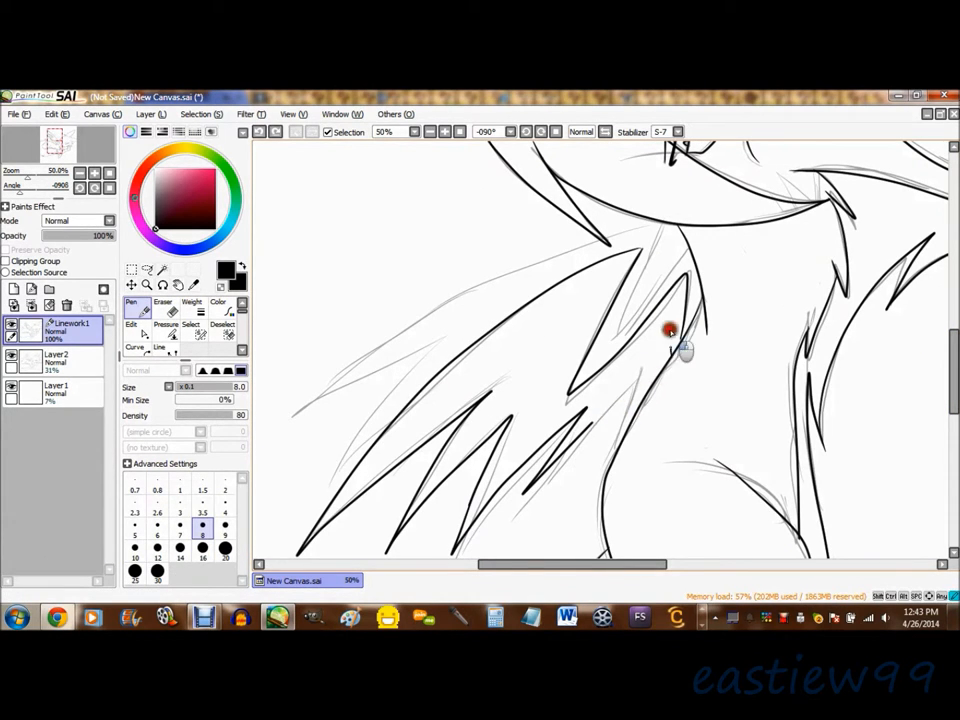
{"action": "left_click", "coordinate": [162, 302]}
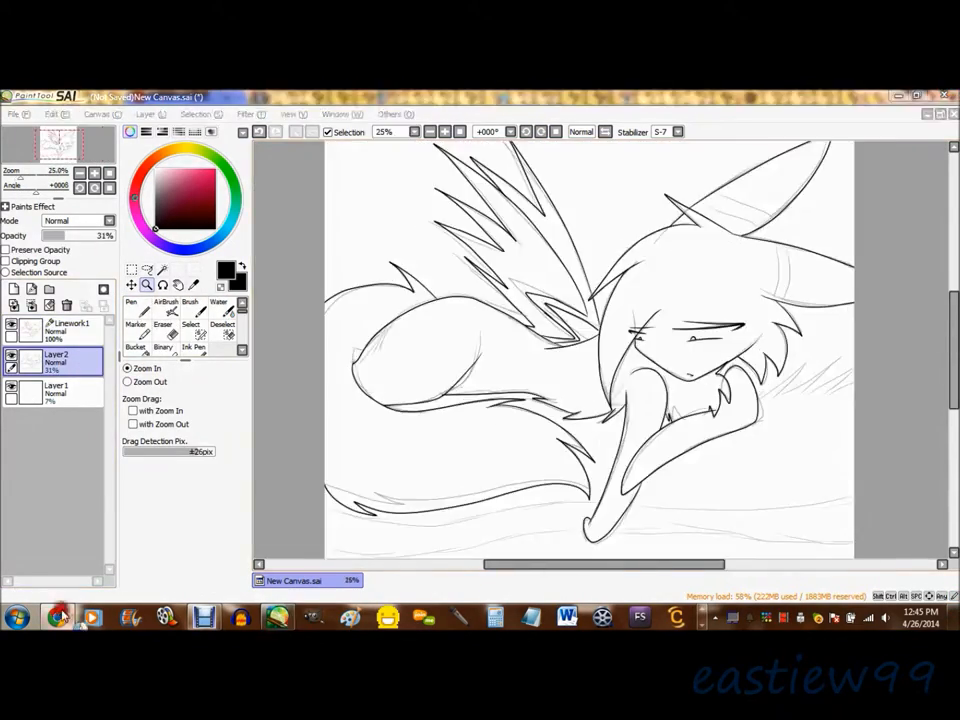
Step: Paint brown ground and blue water, then stroke and blend a row of dark green grass blades above
{"action": "left_click", "coordinate": [162, 312]}
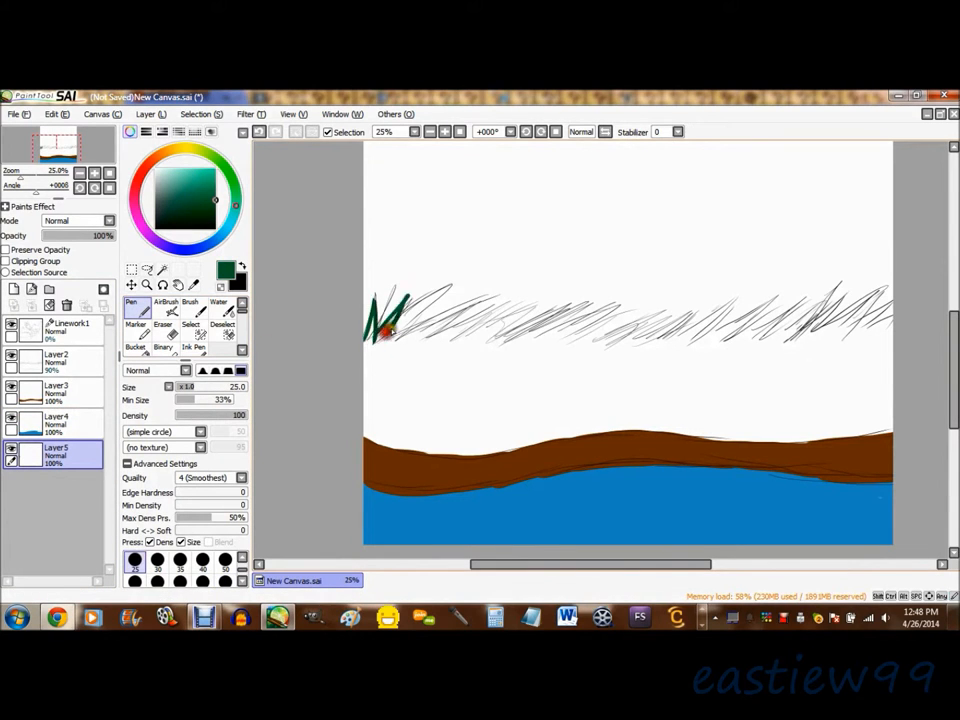
{"action": "left_click_drag", "start_coordinate": [376, 330], "coordinate": [820, 336]}
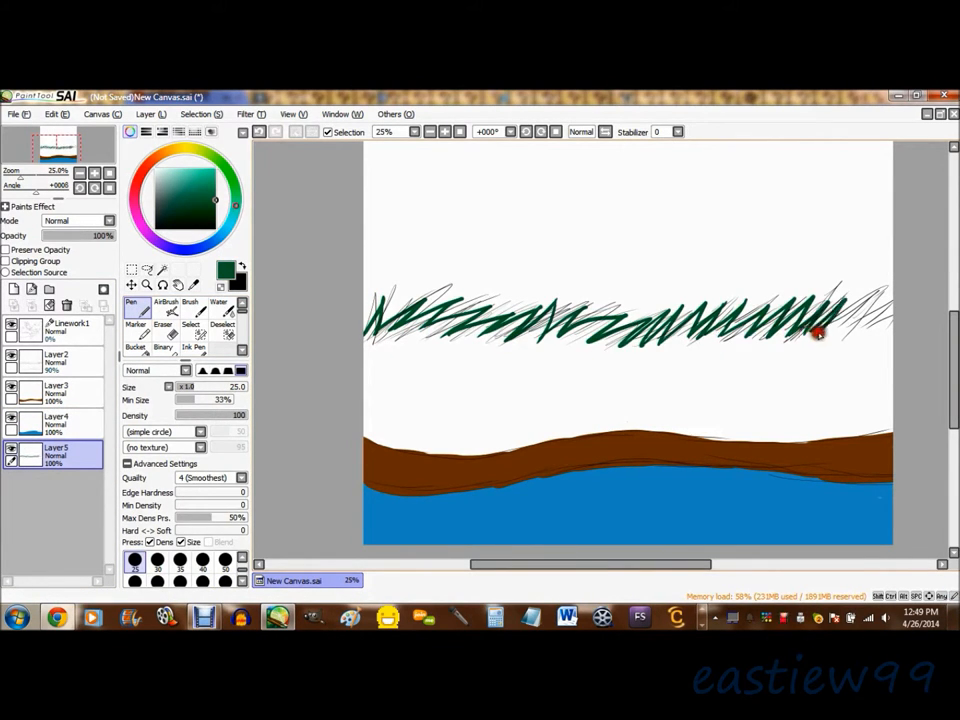
{"action": "left_click", "coordinate": [148, 288]}
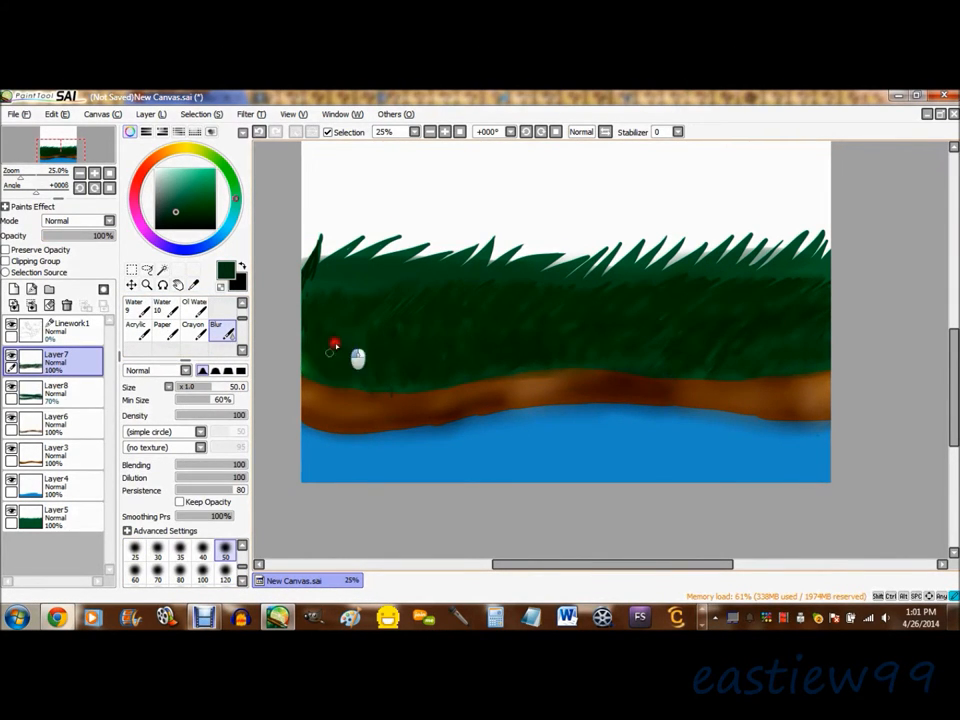
Step: Fill the fox with flat colours: pale blue-grey body, dark grey tail and spikes, orange ear stripes
{"action": "left_click", "coordinate": [134, 304]}
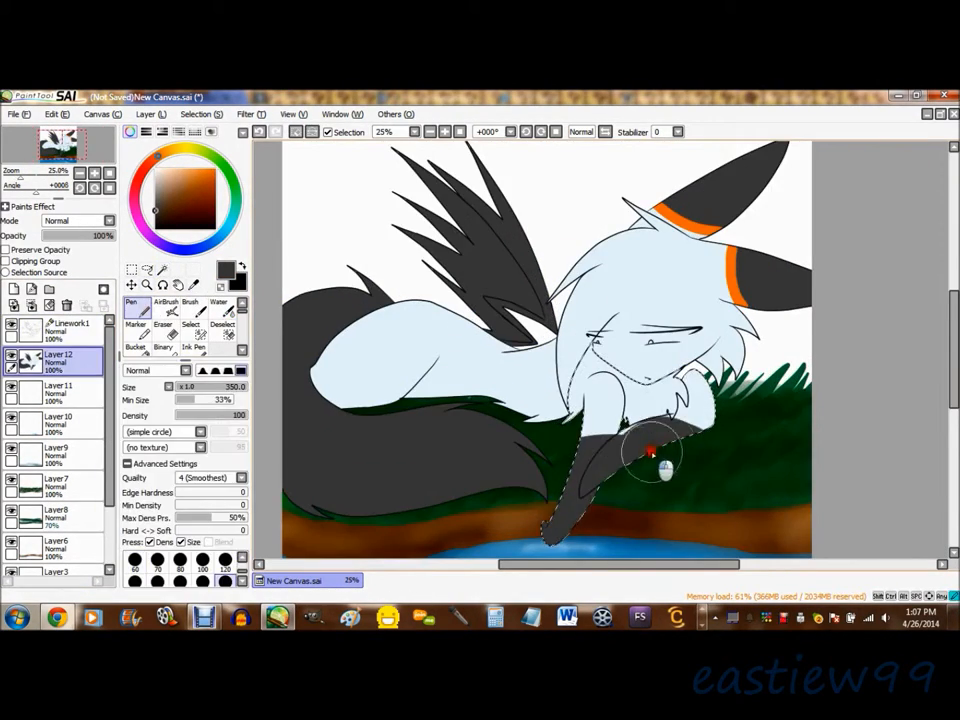
Step: Repaint the fox's body a deeper grey and add orange bands to its hind leg
{"action": "left_click", "coordinate": [134, 340]}
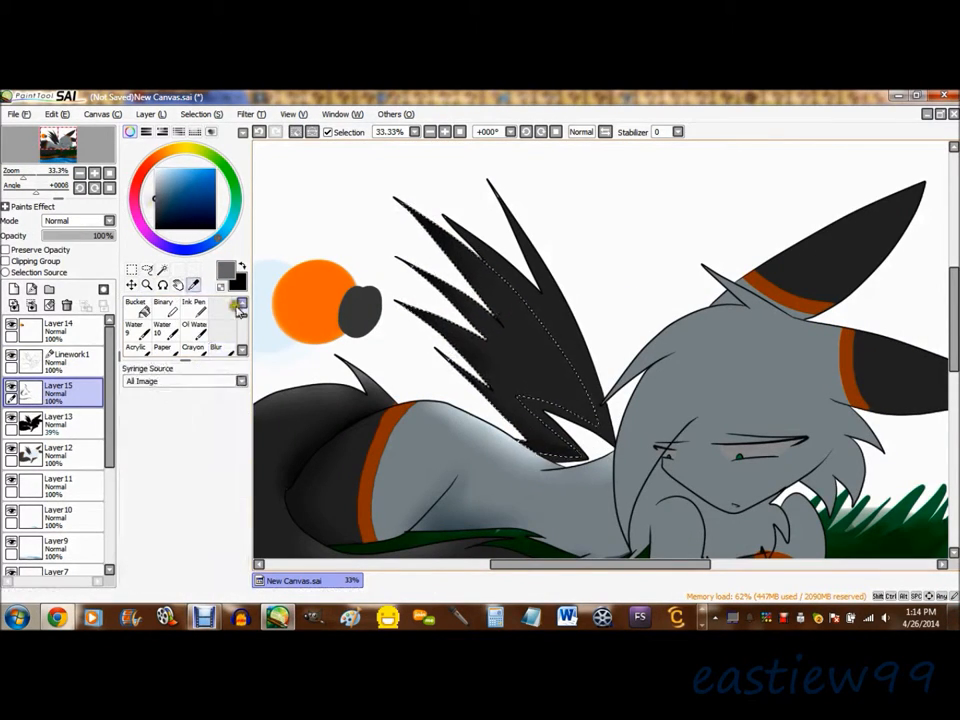
Step: Fill the background layer deep blue and paint light blue highlights on the rippling water
{"action": "left_click", "coordinate": [132, 304]}
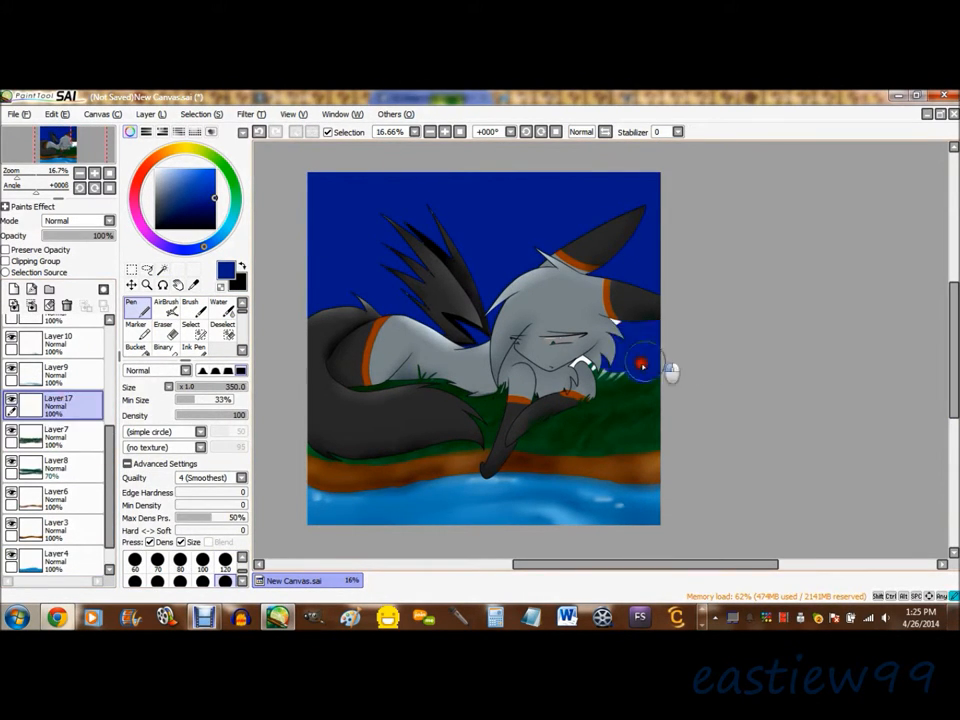
Step: Fill the sky layer light blue and shade the spikes along the fox's back in black
{"action": "left_click", "coordinate": [148, 284]}
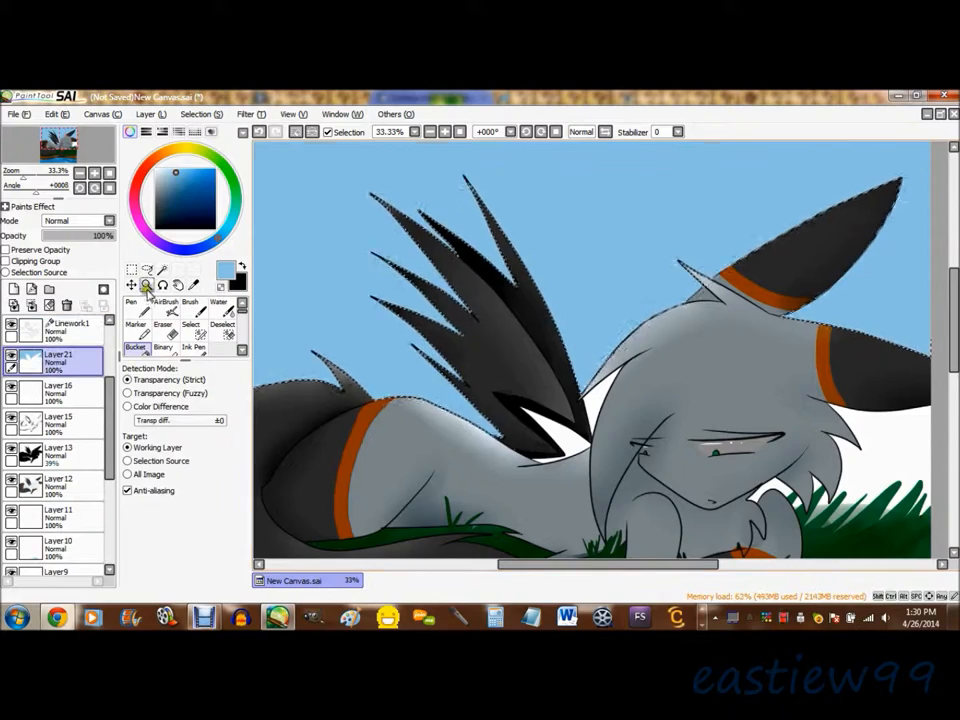
Step: Brush soft white clouds into the sky and paint a green iris with white highlight dots in the eye
{"action": "left_click", "coordinate": [164, 306]}
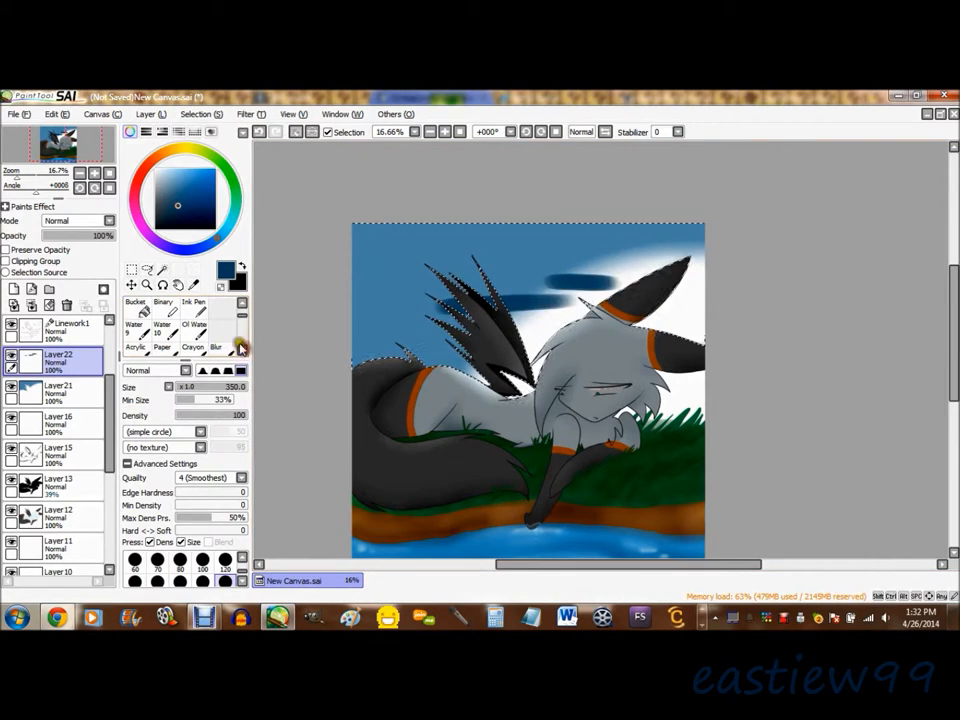
{"action": "left_click", "coordinate": [136, 308]}
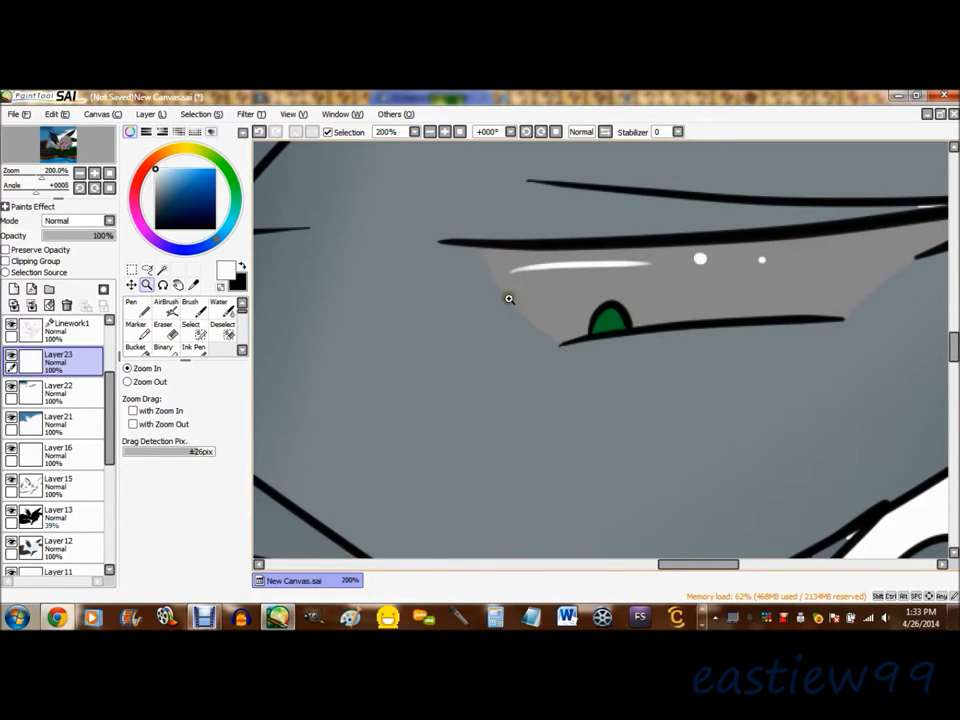
Step: Paint water drips below the paw, darken the sky and dot in white stars
{"action": "left_click", "coordinate": [132, 288]}
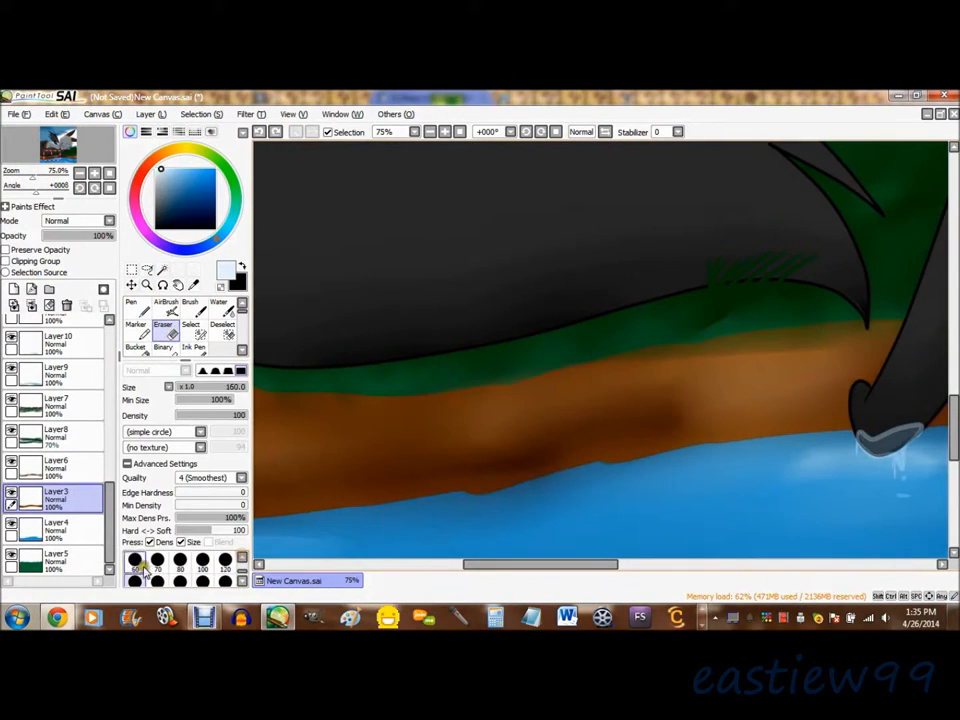
{"action": "left_click", "coordinate": [146, 288]}
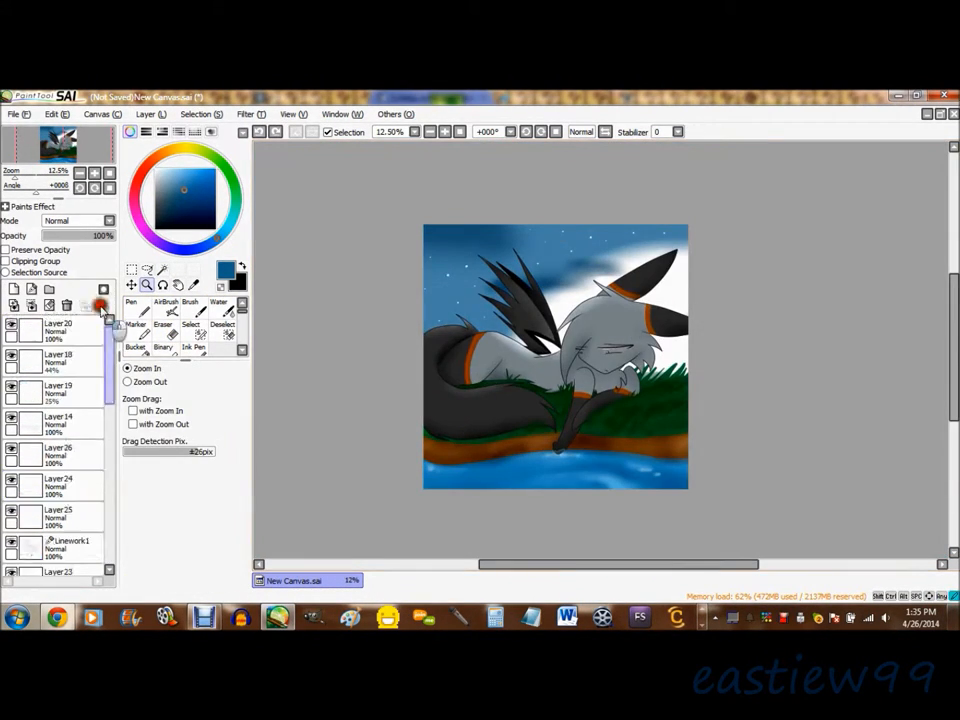